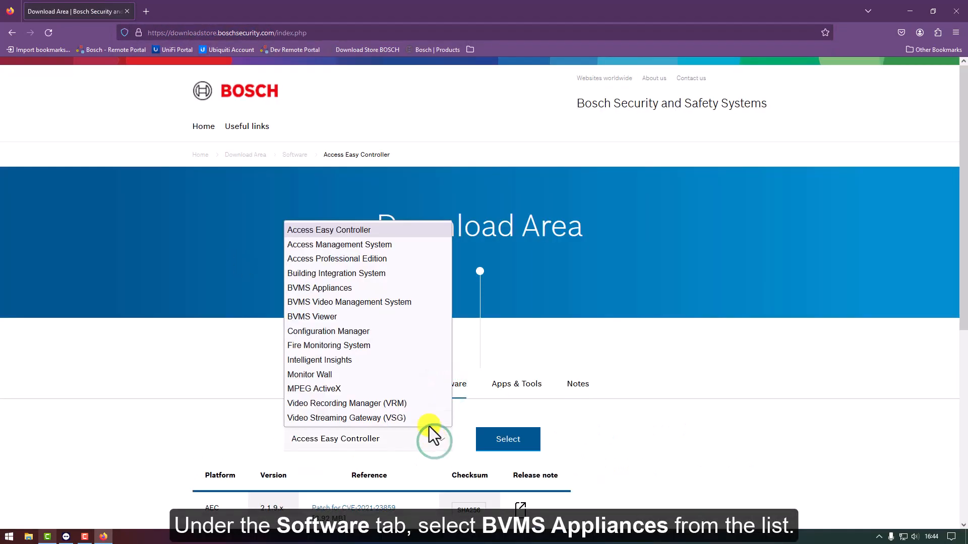
Select BVMS Appliances as the product and list its available software downloads
left_click(319, 287)
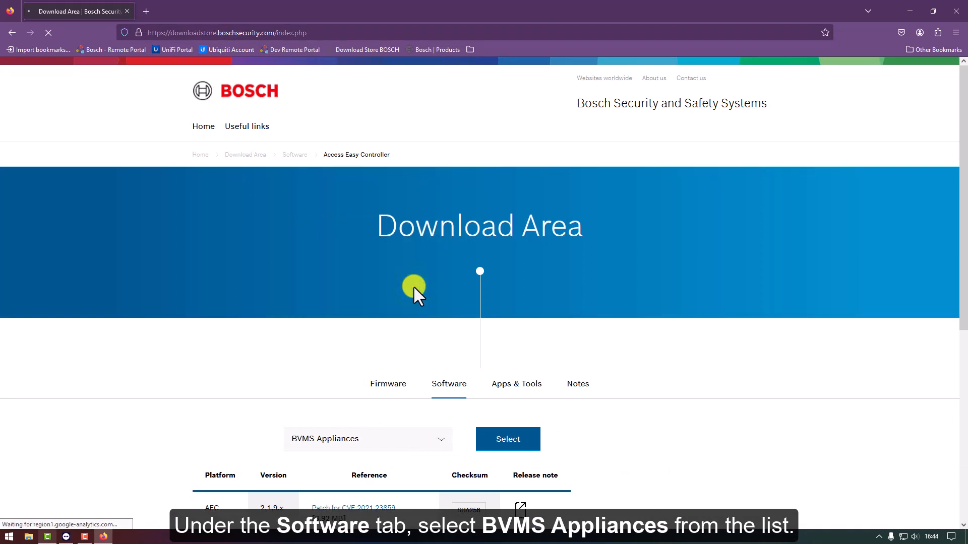
left_click(507, 438)
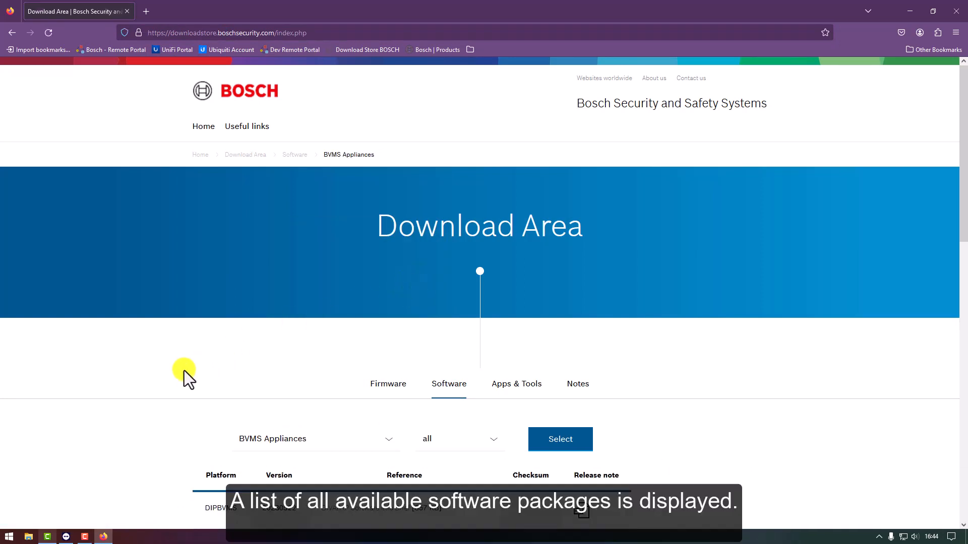
scroll("down", 3)
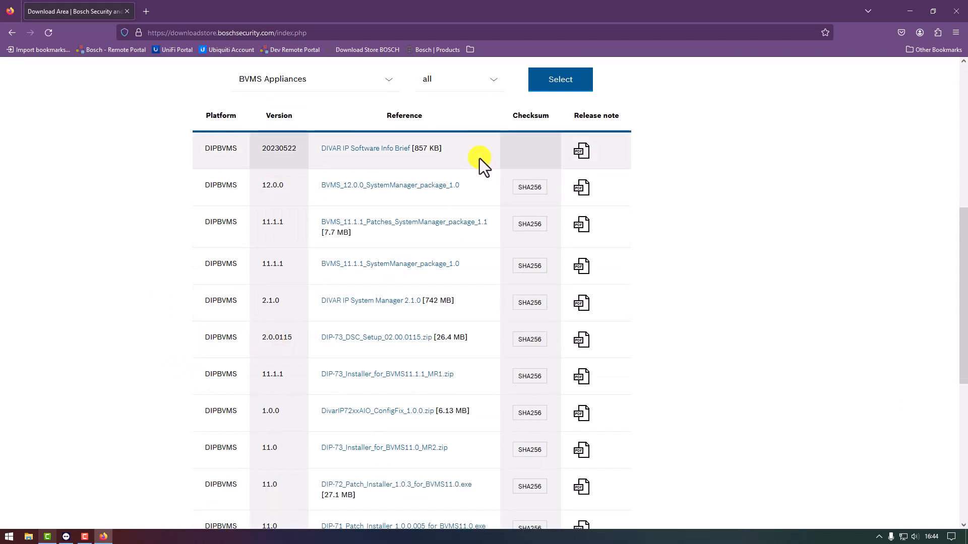
mouse_move(467, 253)
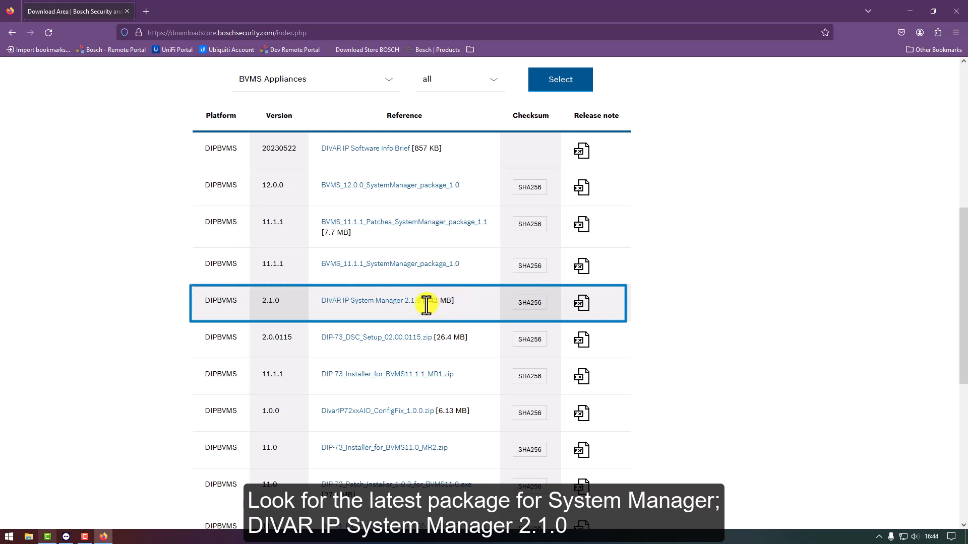
mouse_move(424, 312)
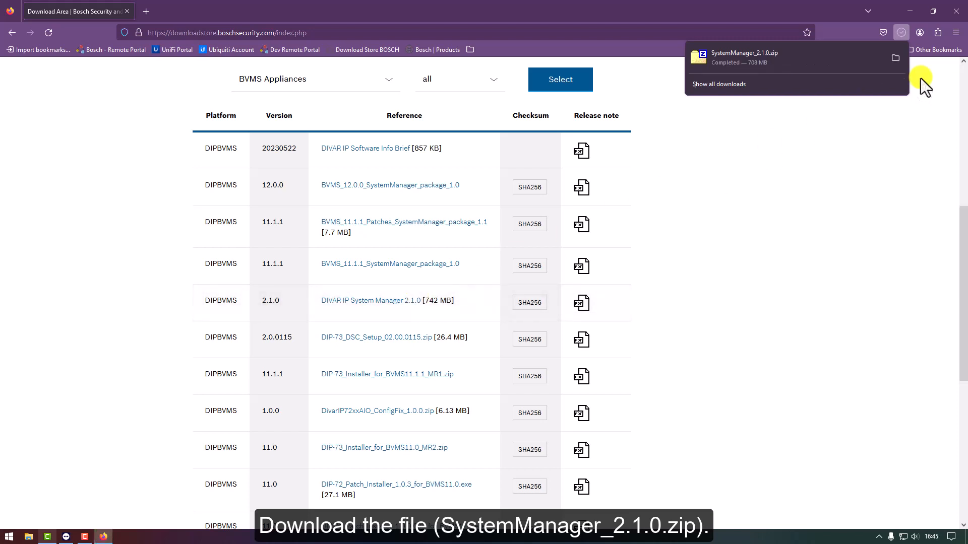
Extract SystemManager_2.1.0.zip into the Downloads folder with 7-Zip's Extract Here
left_click(895, 56)
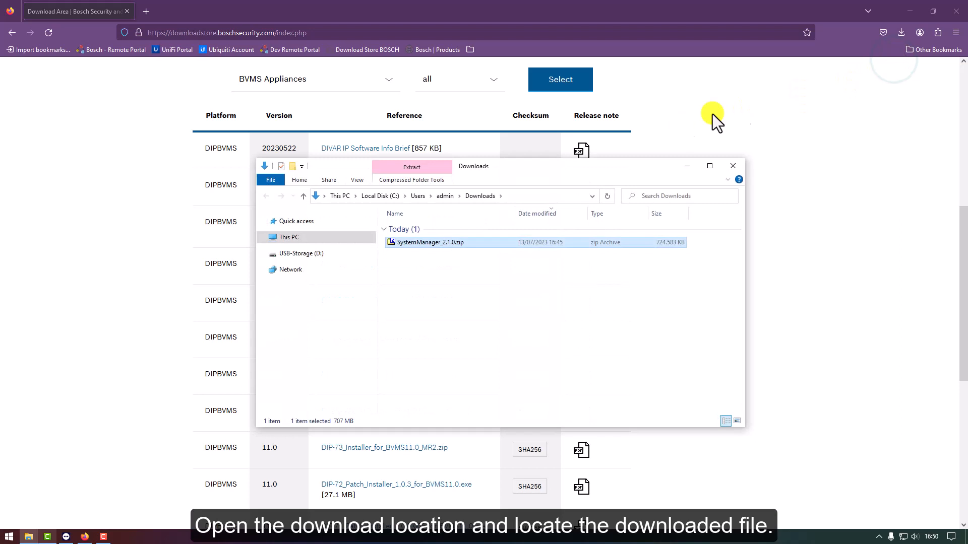
right_click(430, 242)
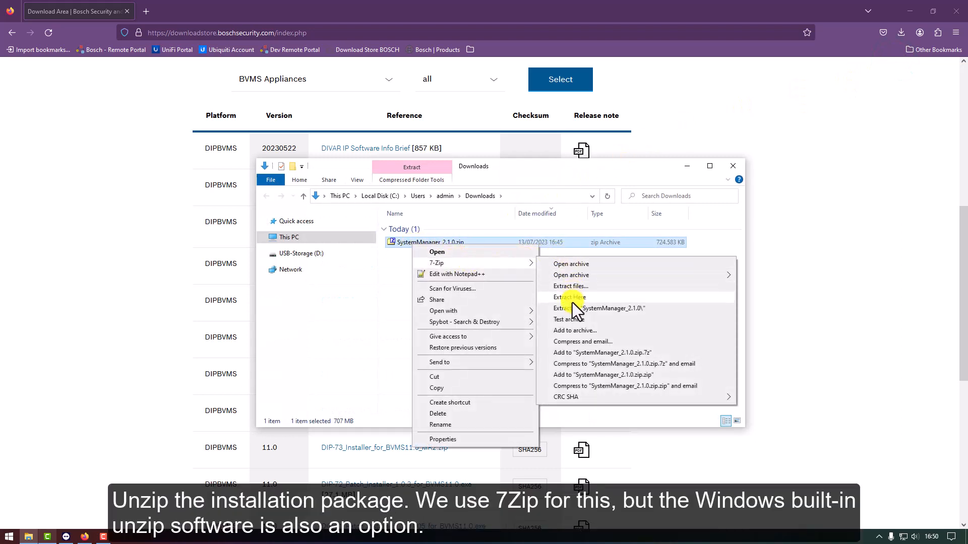
left_click(567, 296)
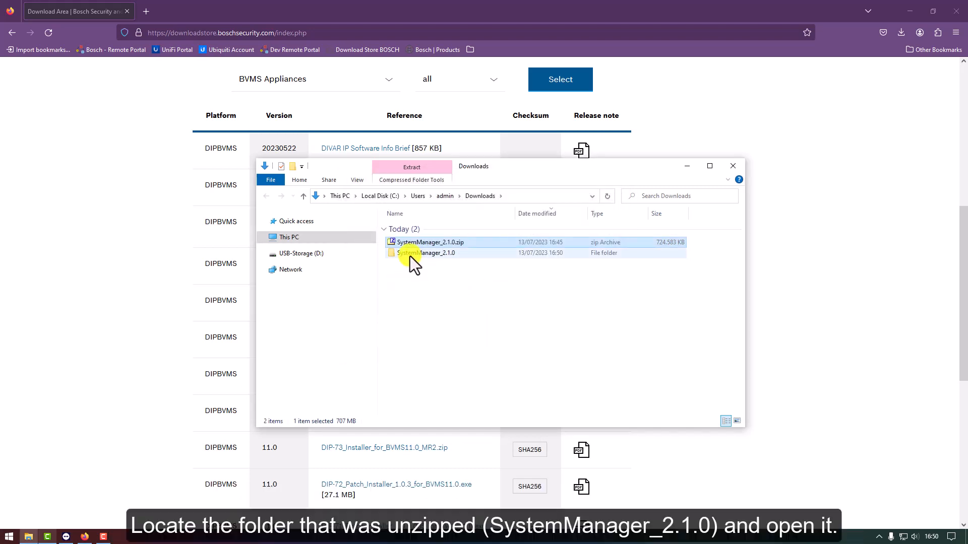
Navigate into SystemManager_2.1.0 and its BoschAppliance folder containing the setup applications
left_click(425, 253)
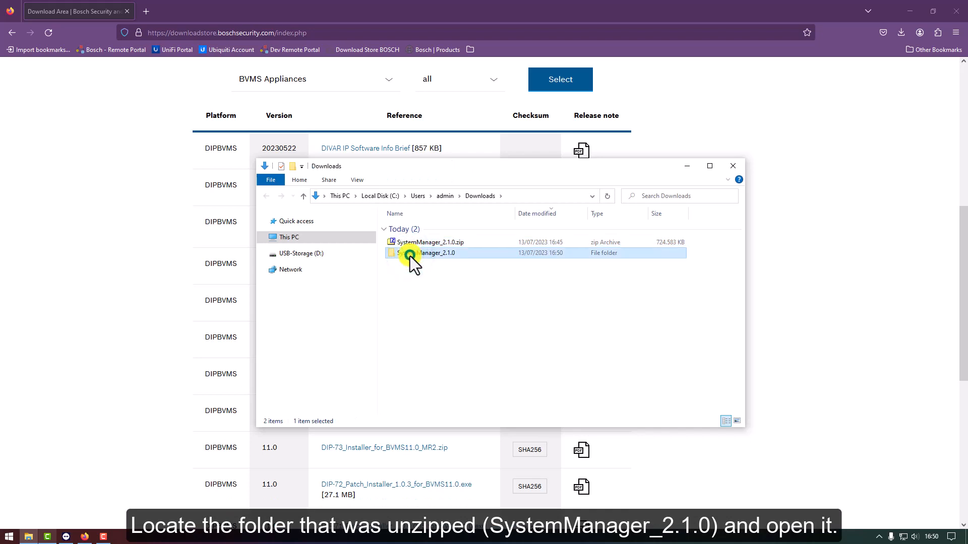
double_click(431, 253)
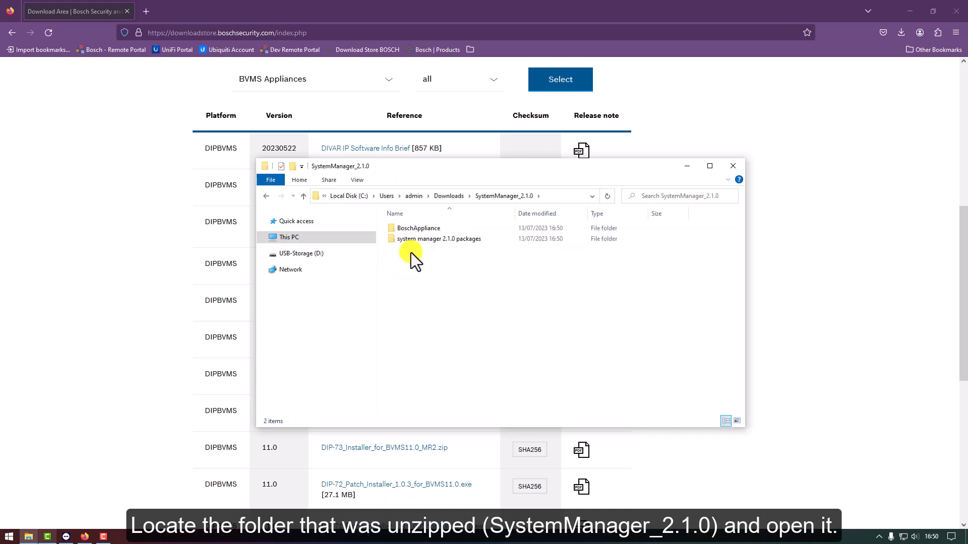
left_click(438, 239)
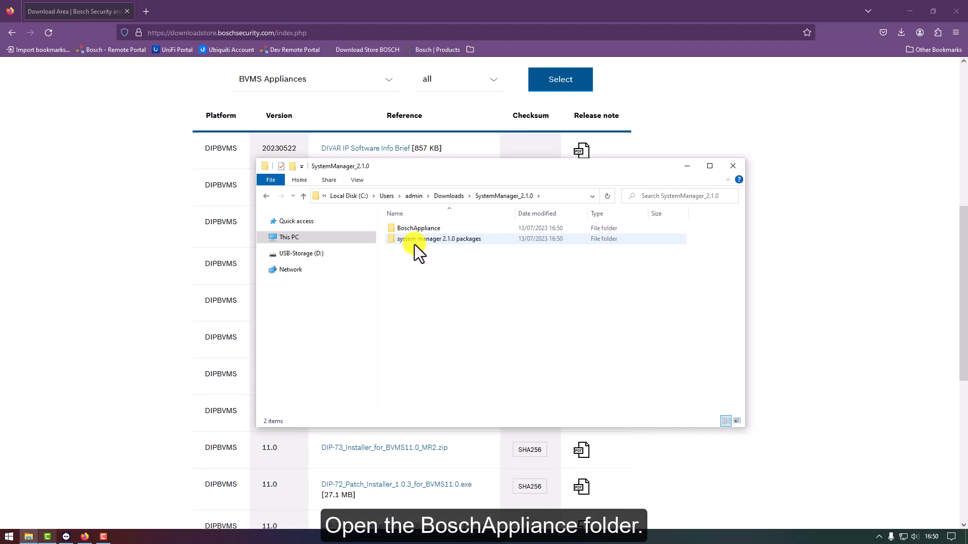
double_click(418, 228)
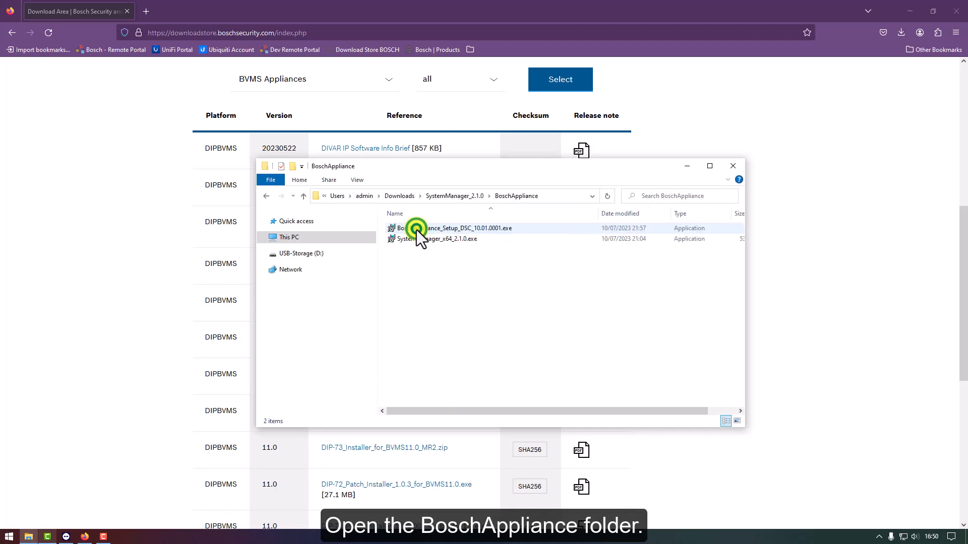
mouse_move(433, 241)
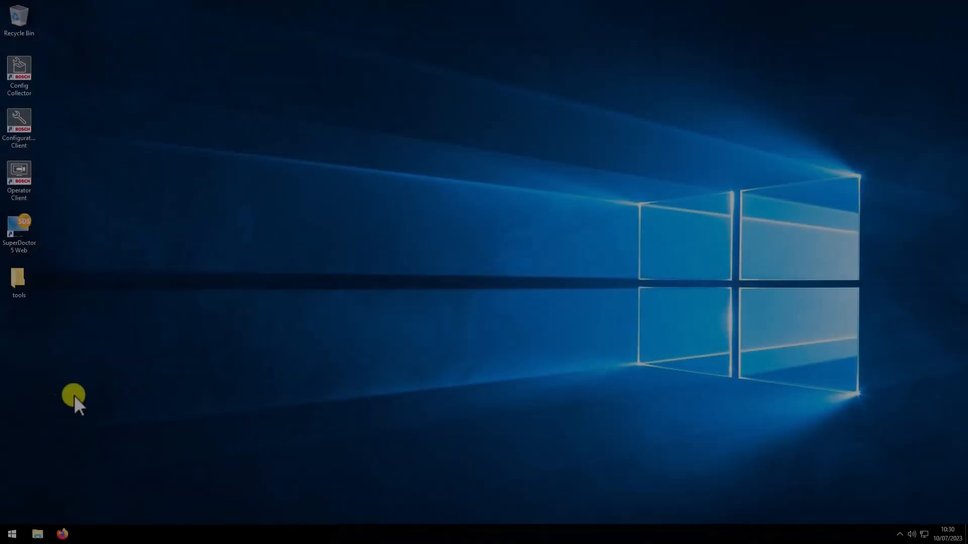
Search the Start menu for 'programs' and launch Programs and Features
left_click(11, 533)
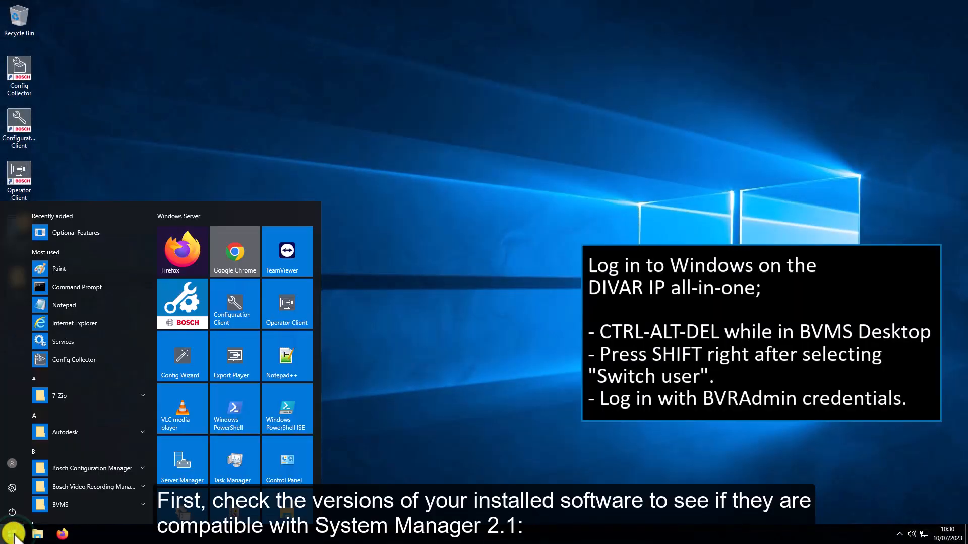
type("progra")
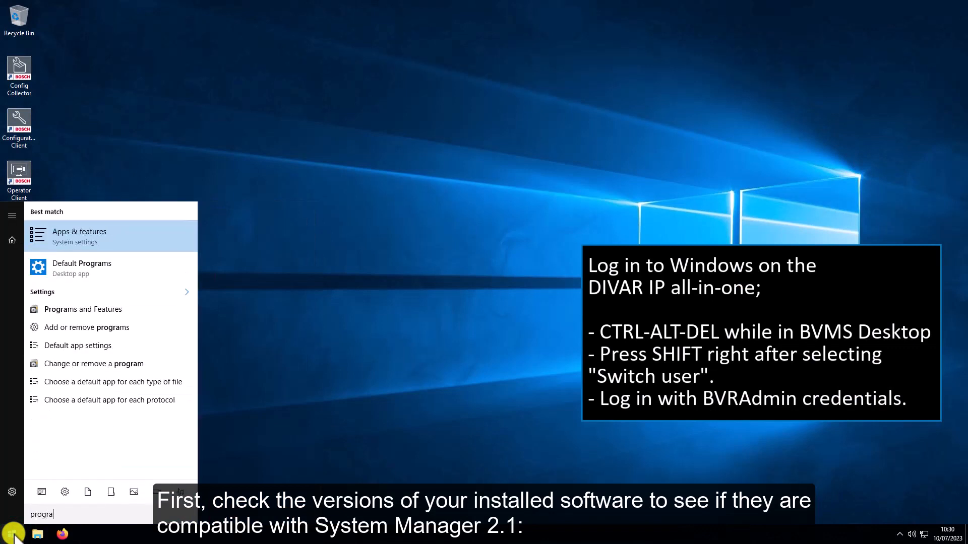
type("ms")
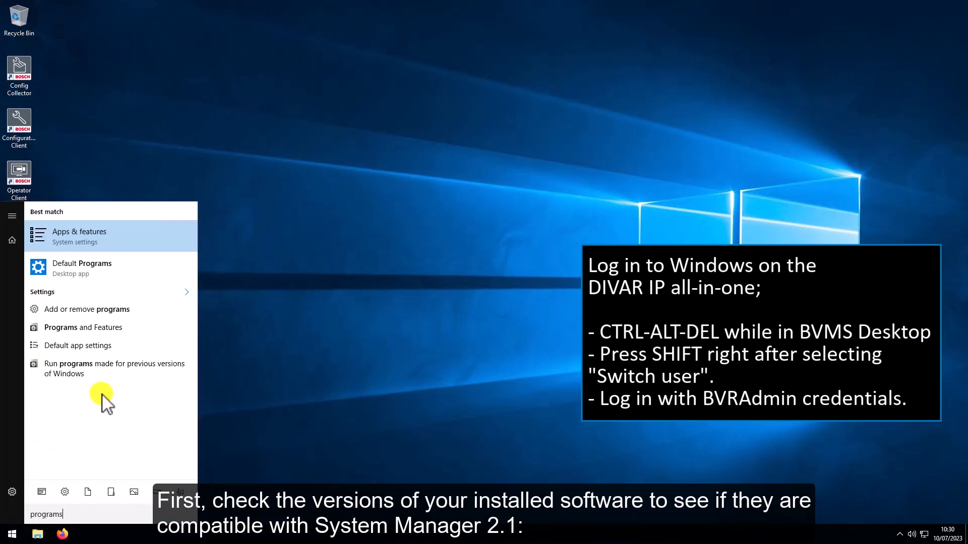
mouse_move(114, 337)
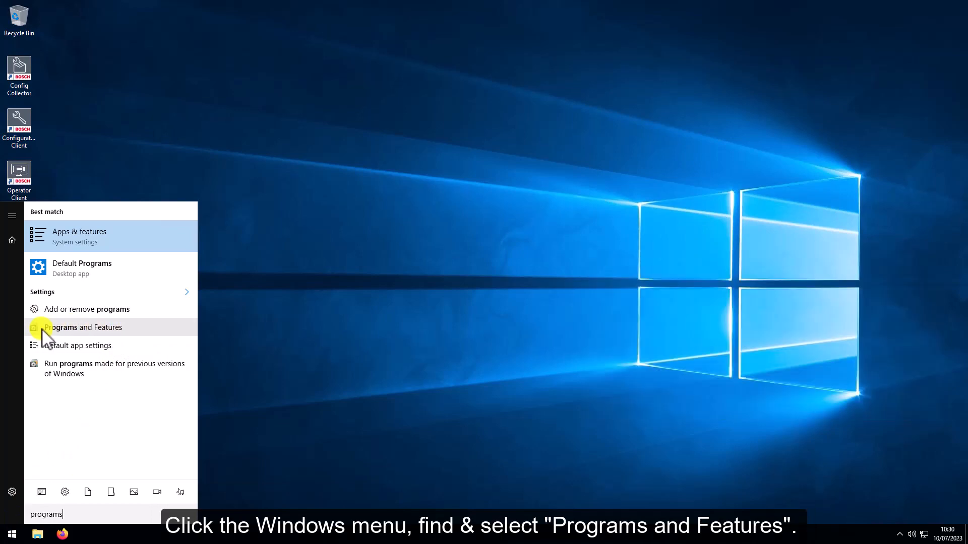
left_click(83, 326)
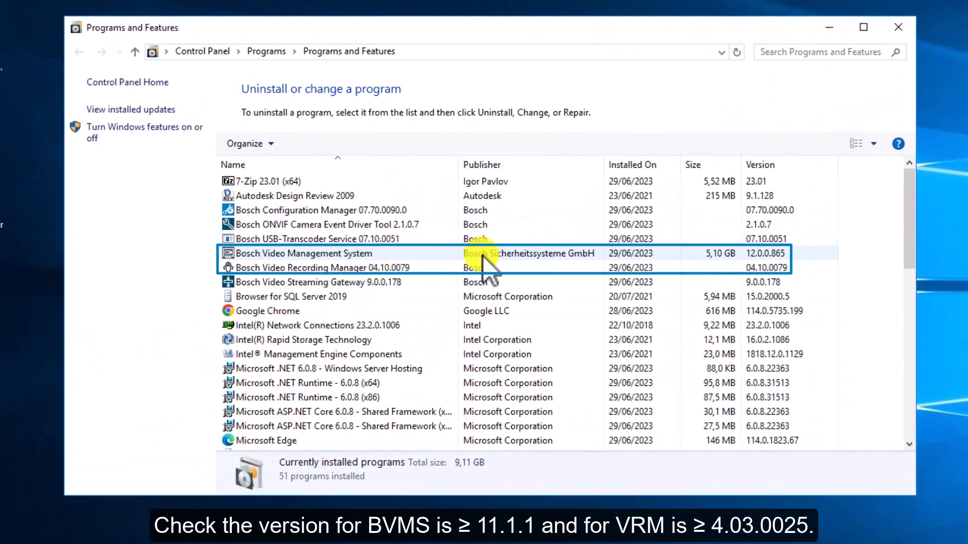
mouse_move(784, 266)
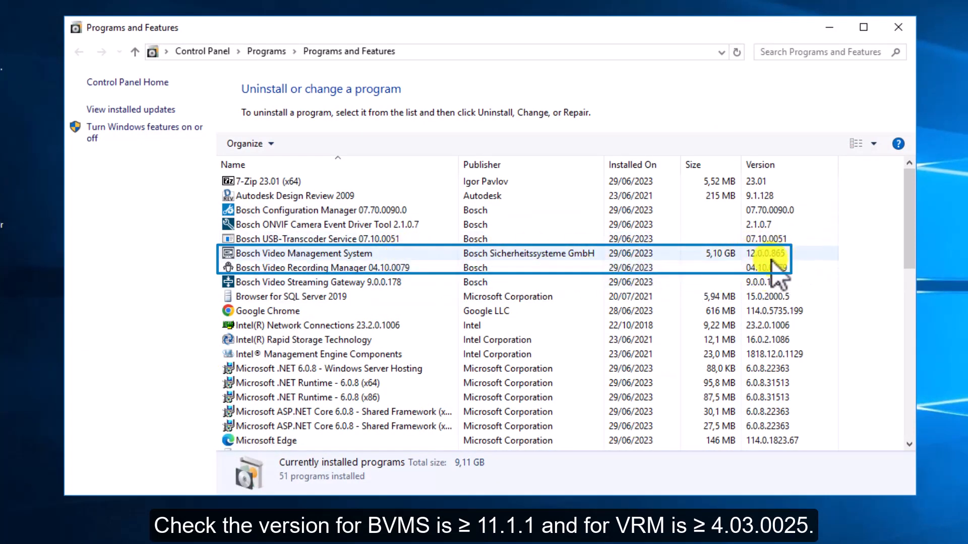
mouse_move(899, 28)
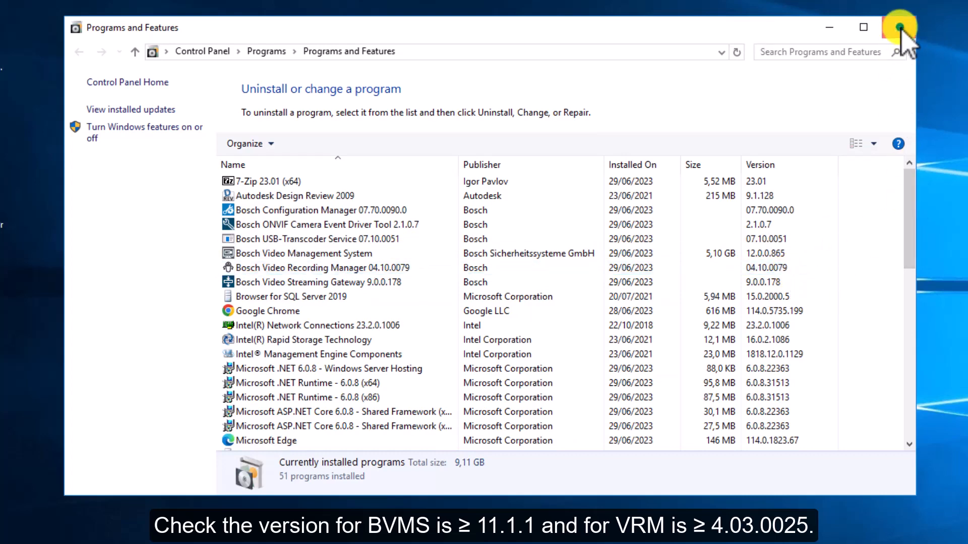
Close Programs and Features after confirming BVMS 12.0.0.865 and VRM 04.10.0079
left_click(900, 27)
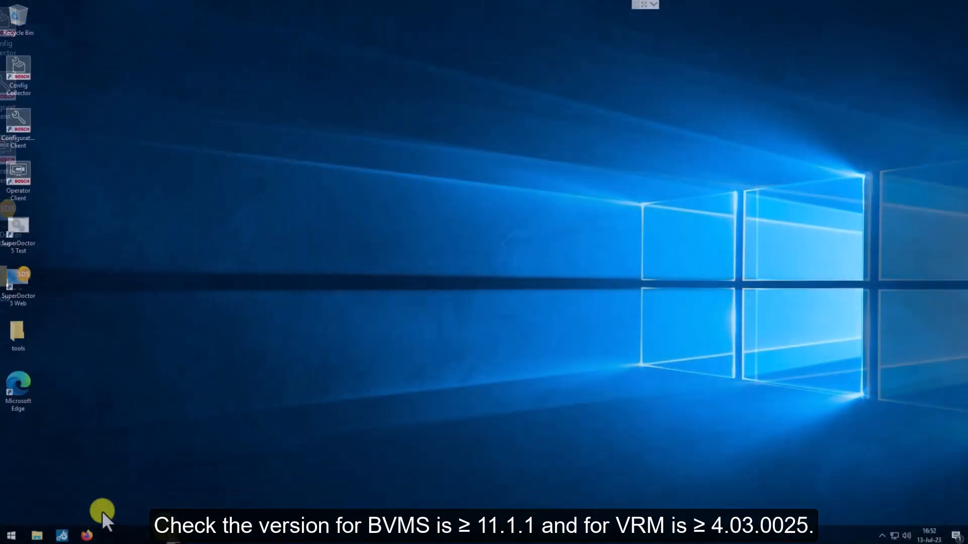
Run the SystemManager_x64_2.1.0 installer from the USB-Storage (I:) drive
left_click(37, 534)
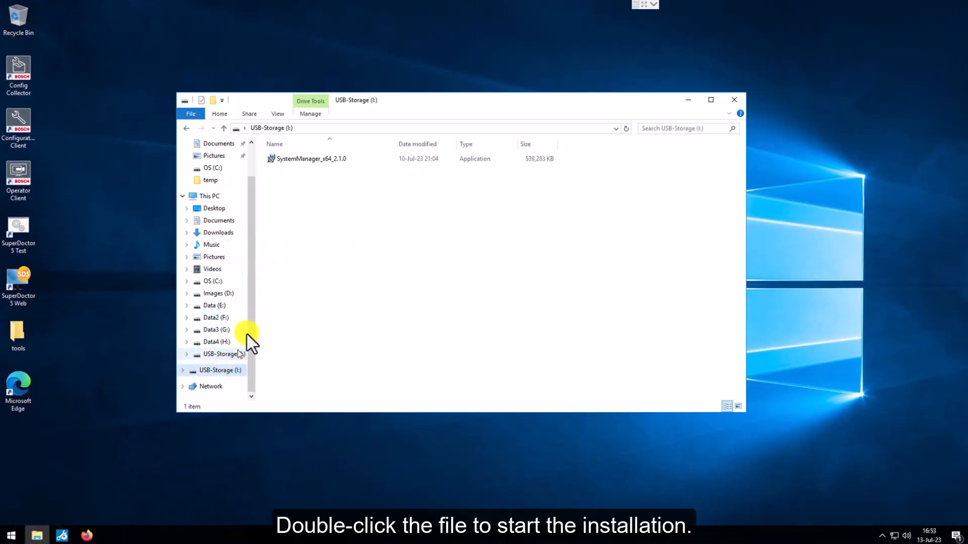
double_click(311, 158)
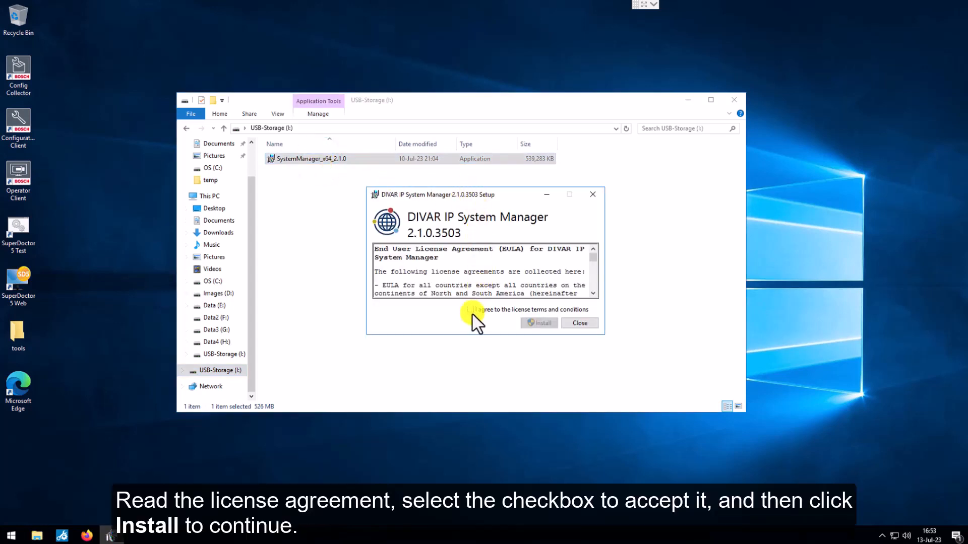
Accept the license terms, start the installation and allow the installer to make device changes
left_click(470, 309)
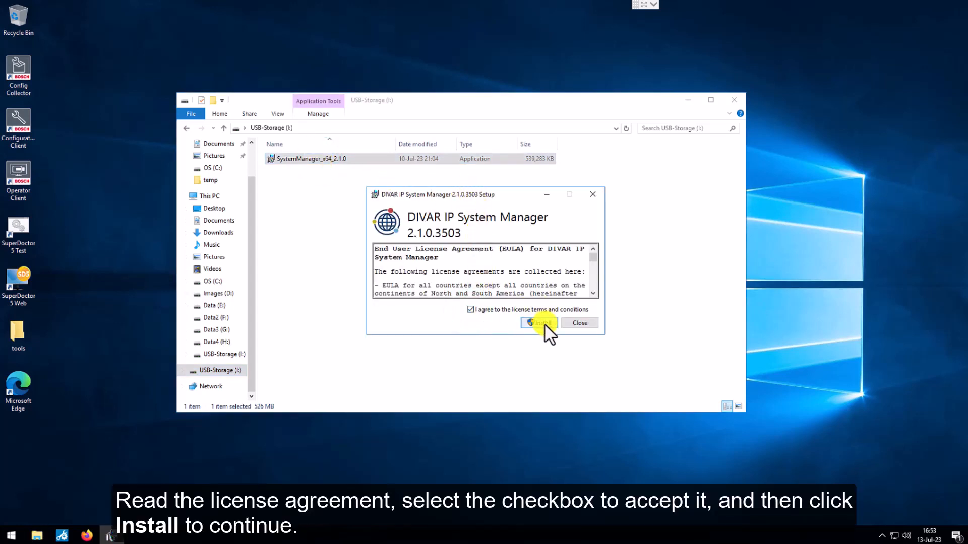
left_click(538, 323)
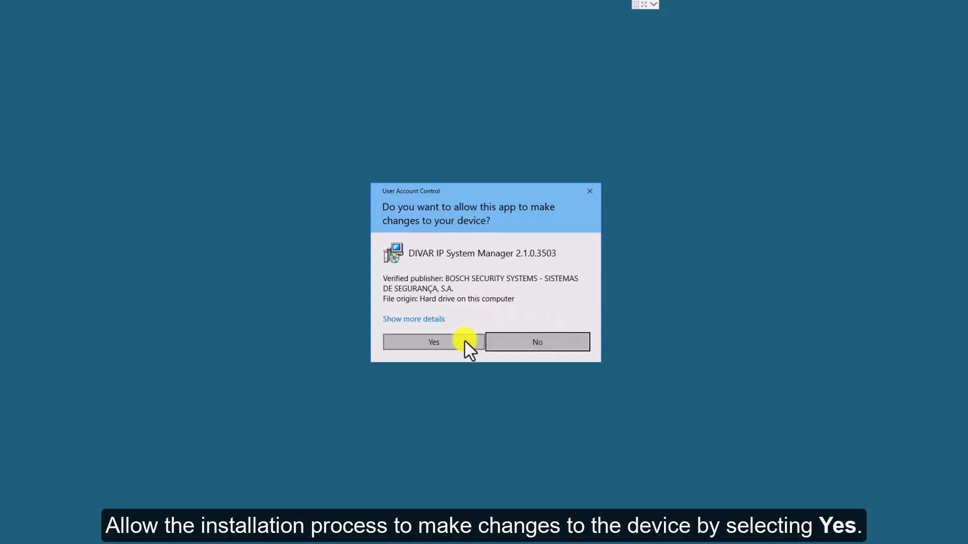
left_click(432, 342)
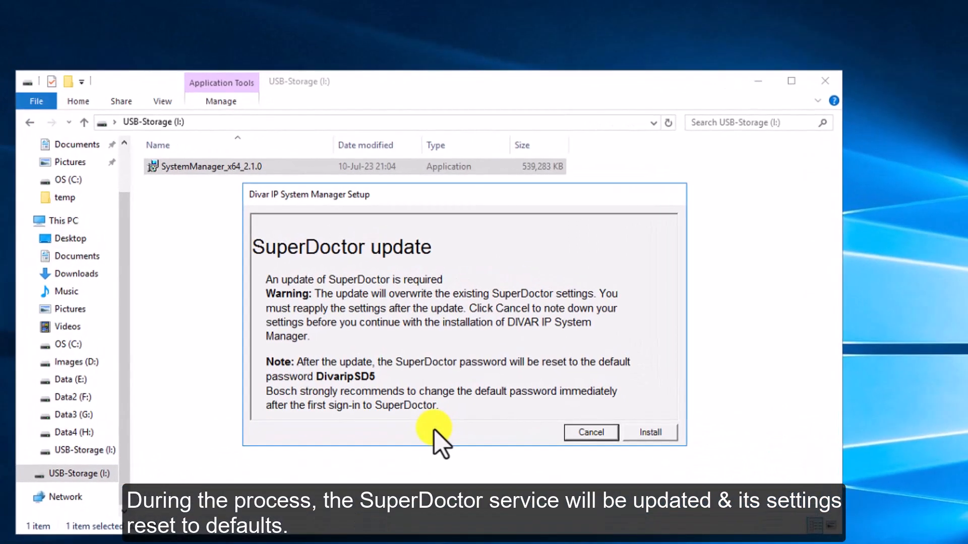
mouse_move(547, 399)
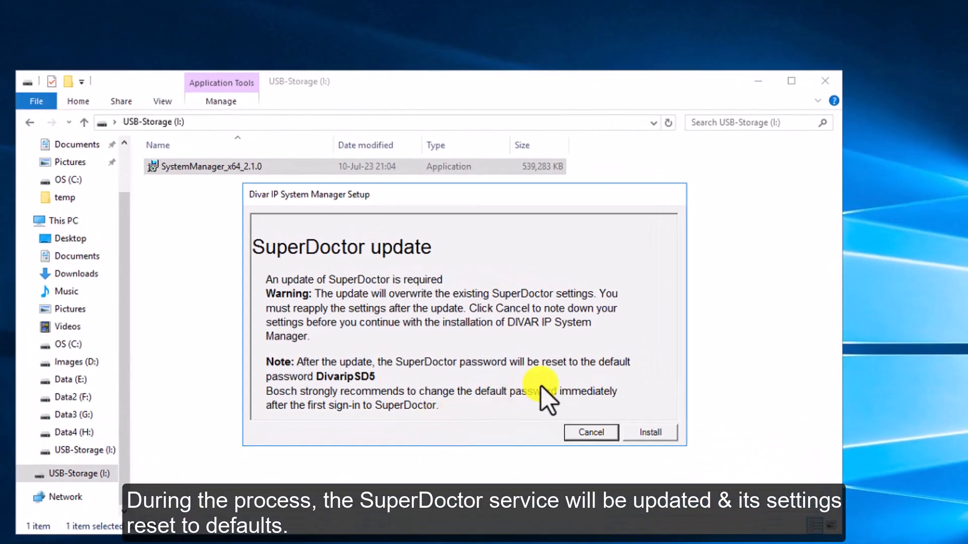
mouse_move(611, 389)
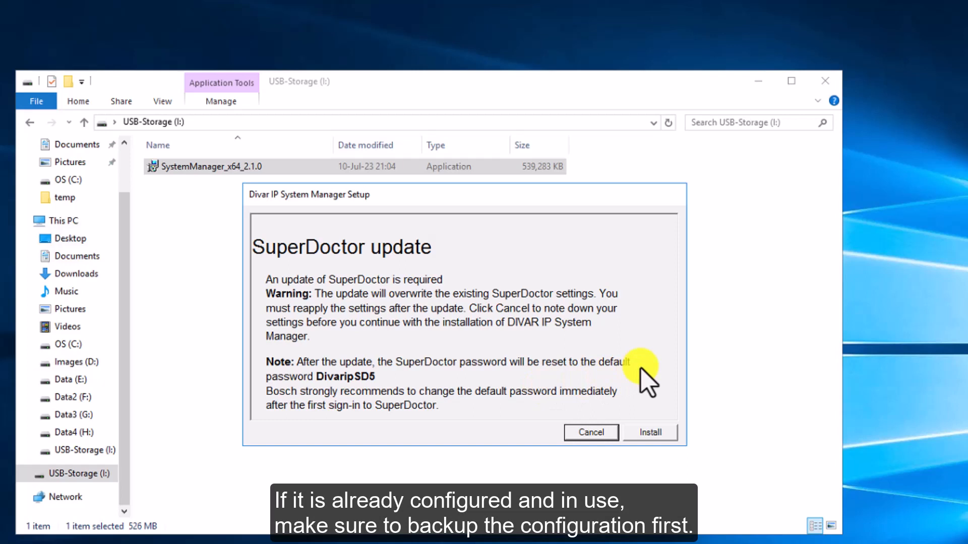
mouse_move(642, 408)
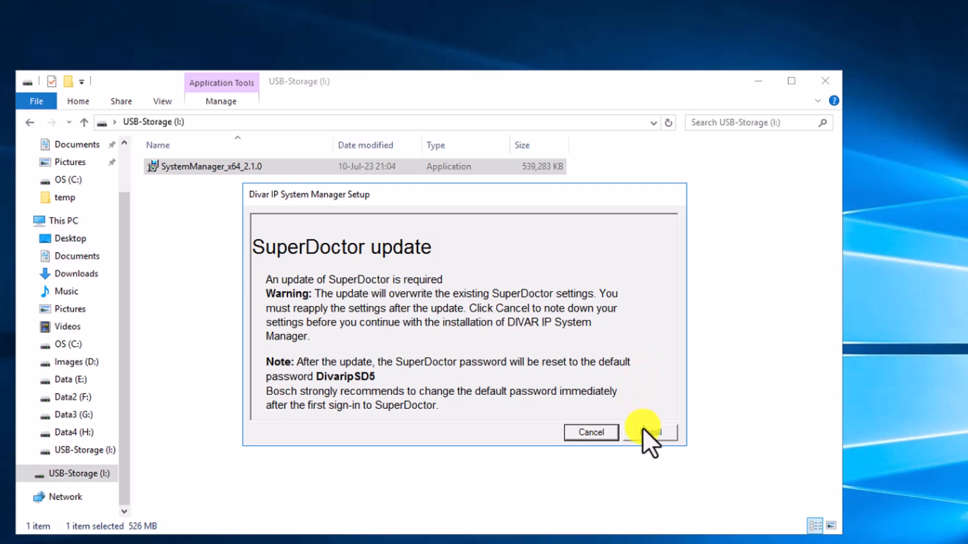
Accept the SuperDoctor update warning and continue the installation
left_click(651, 432)
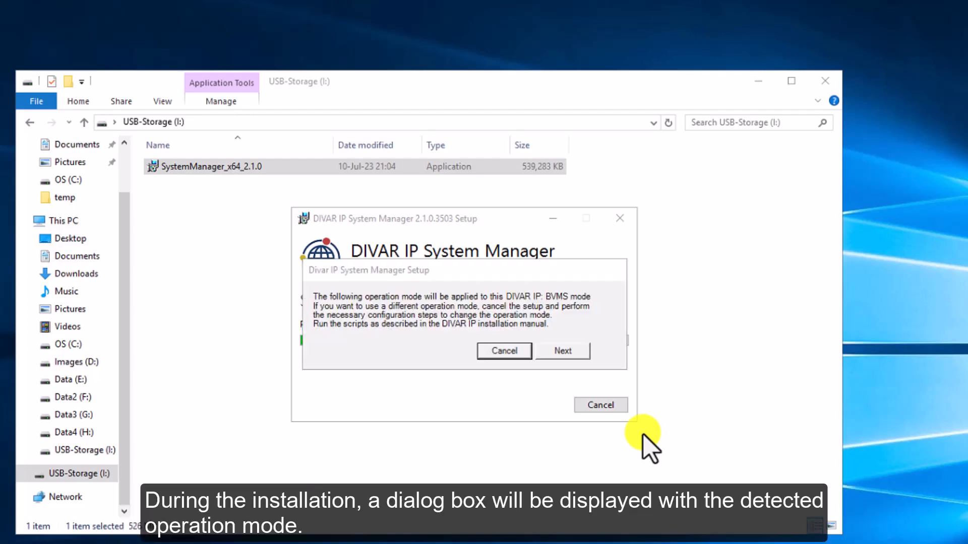
mouse_move(642, 376)
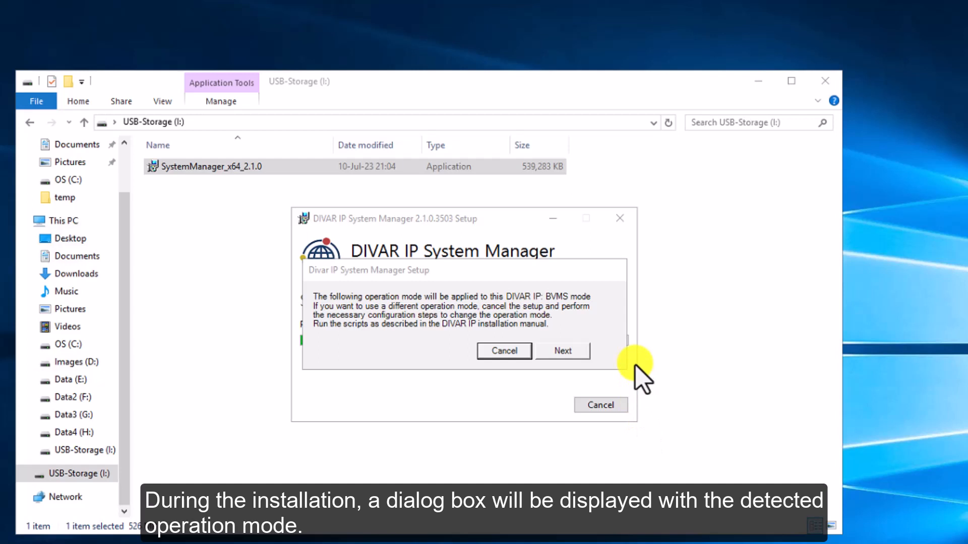
mouse_move(607, 321)
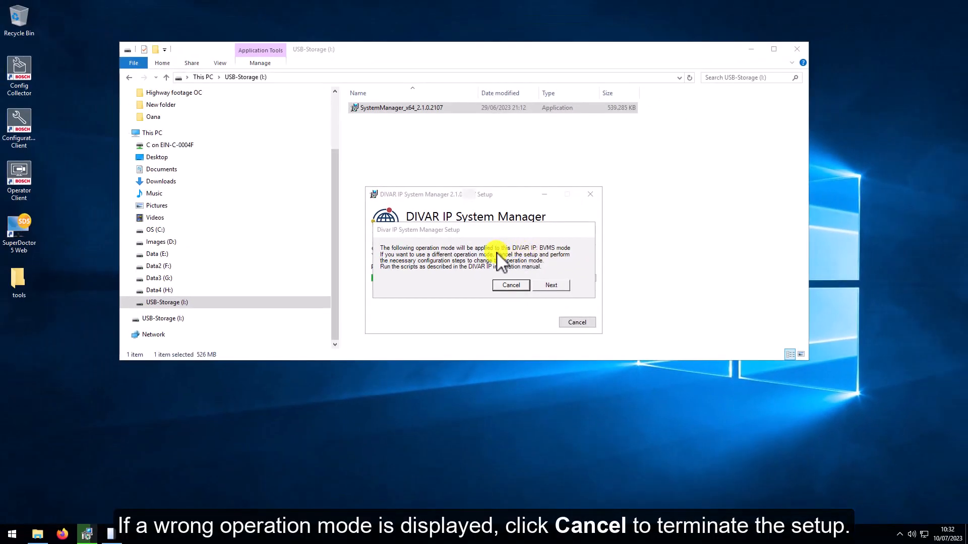
mouse_move(240, 247)
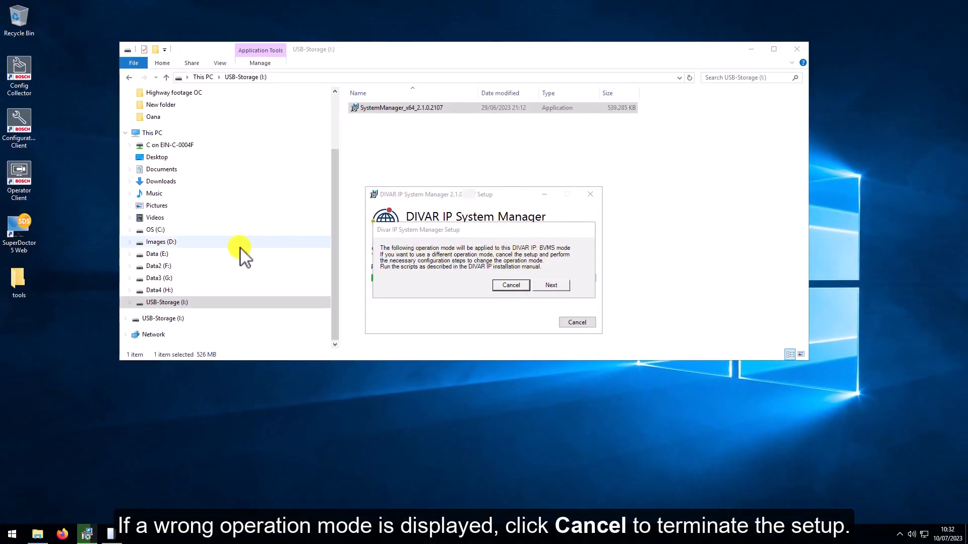
mouse_move(18, 282)
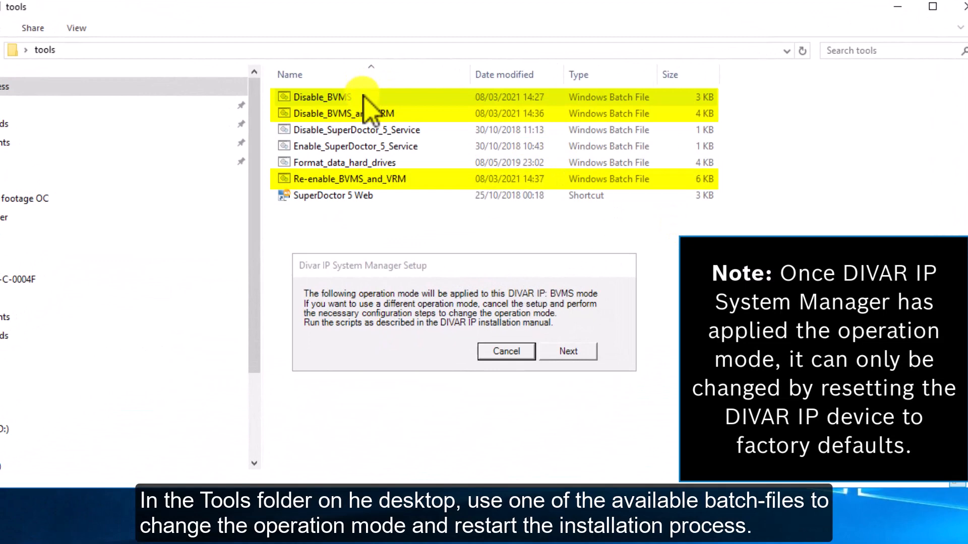
mouse_move(395, 117)
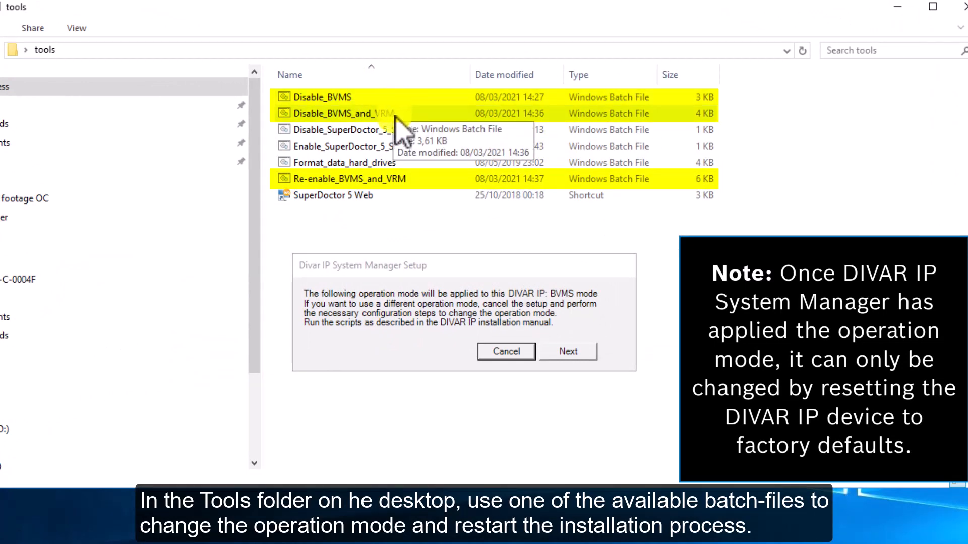
mouse_move(405, 180)
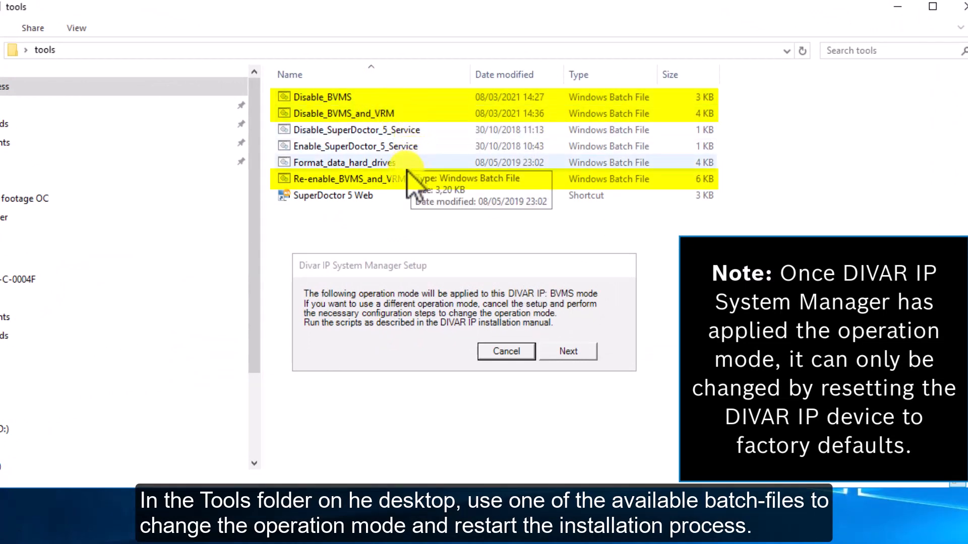
mouse_move(317, 198)
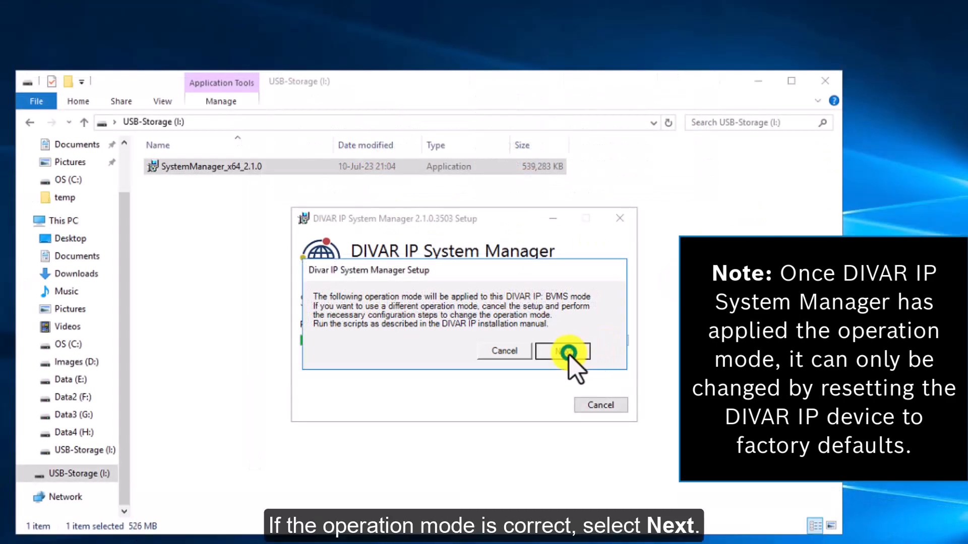
Confirm the detected BVMS operation mode and close setup once version 2.1.0.3503 is installed
left_click(561, 351)
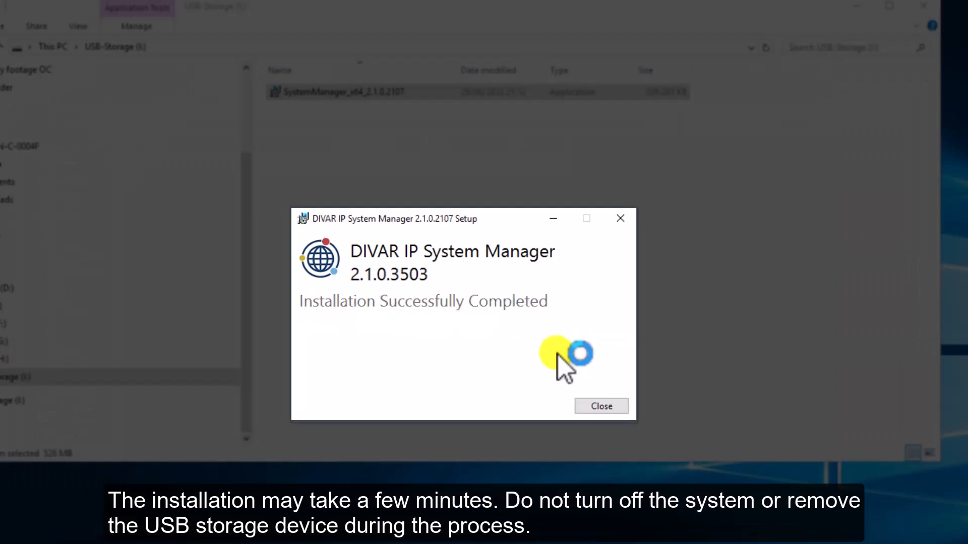
left_click(601, 407)
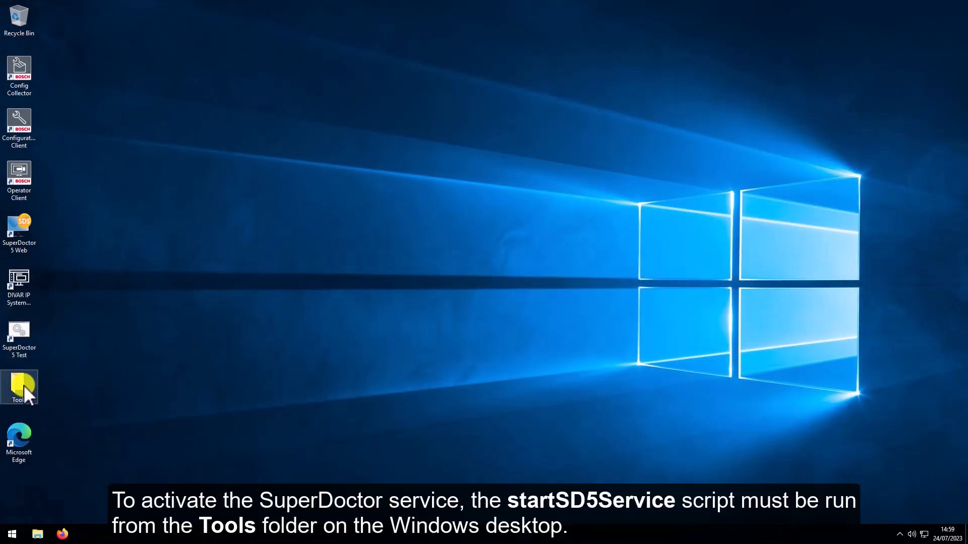
Launch an administrator PowerShell in the desktop Tools folder via File > Open Windows PowerShell
double_click(19, 387)
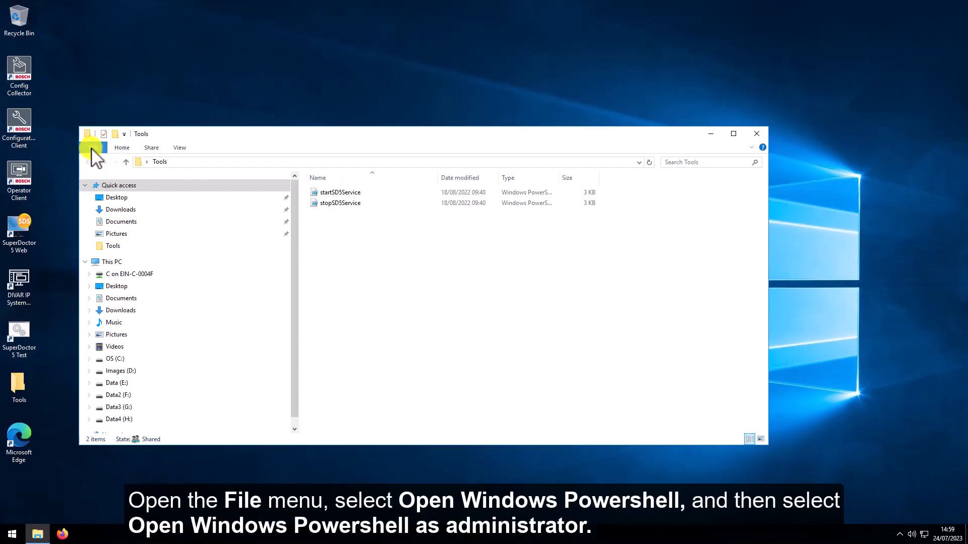
left_click(93, 147)
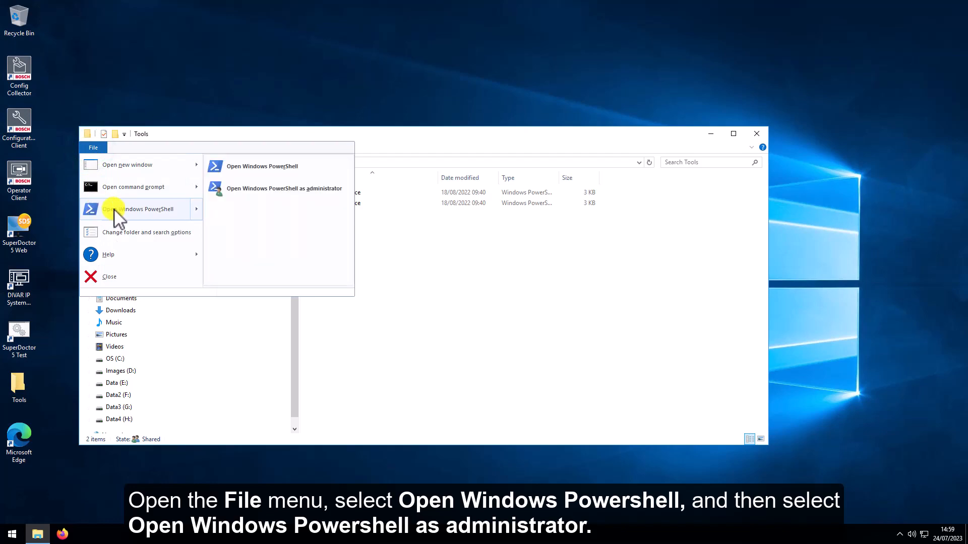
left_click(284, 188)
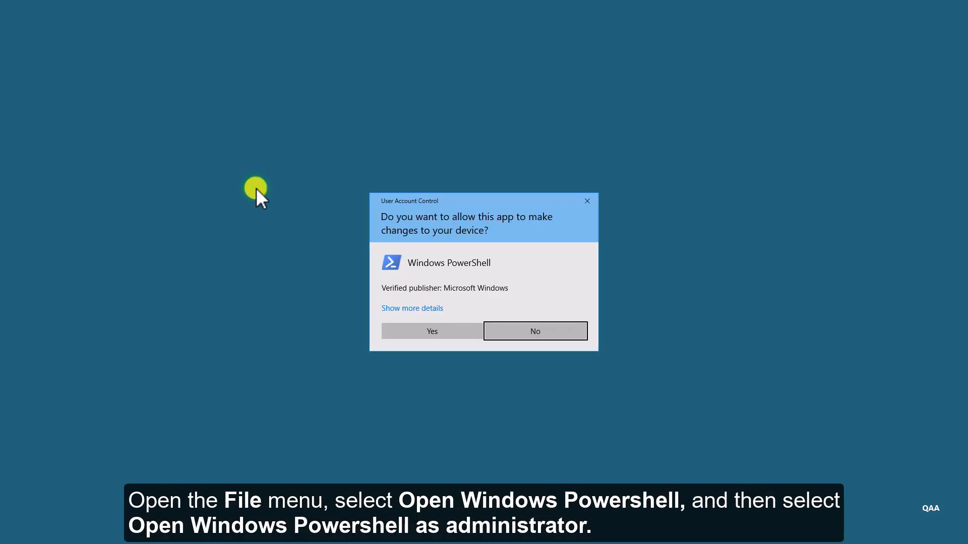
left_click(432, 331)
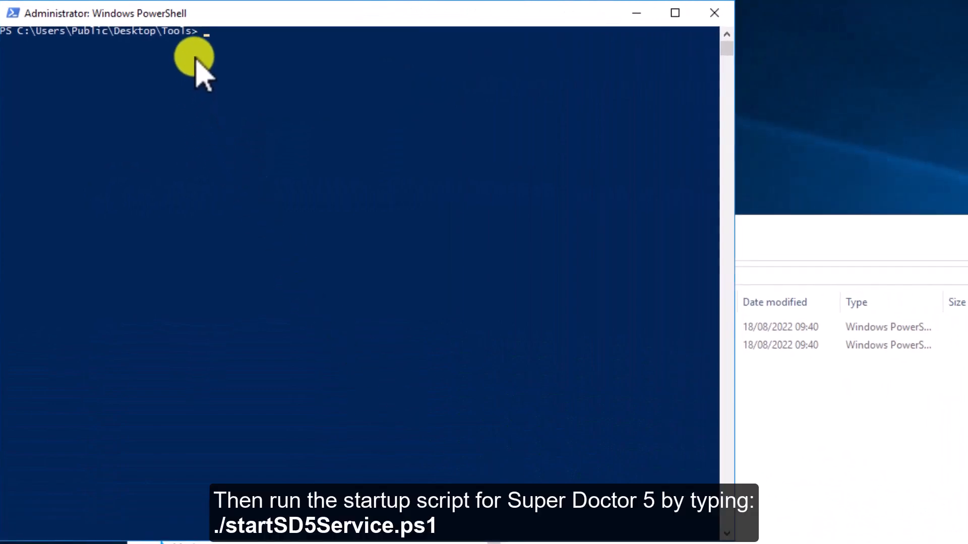
Run ./startSD5Service.ps1 so the SuperDoctor service starts and is set to Automatic
type("./startSD5Ser")
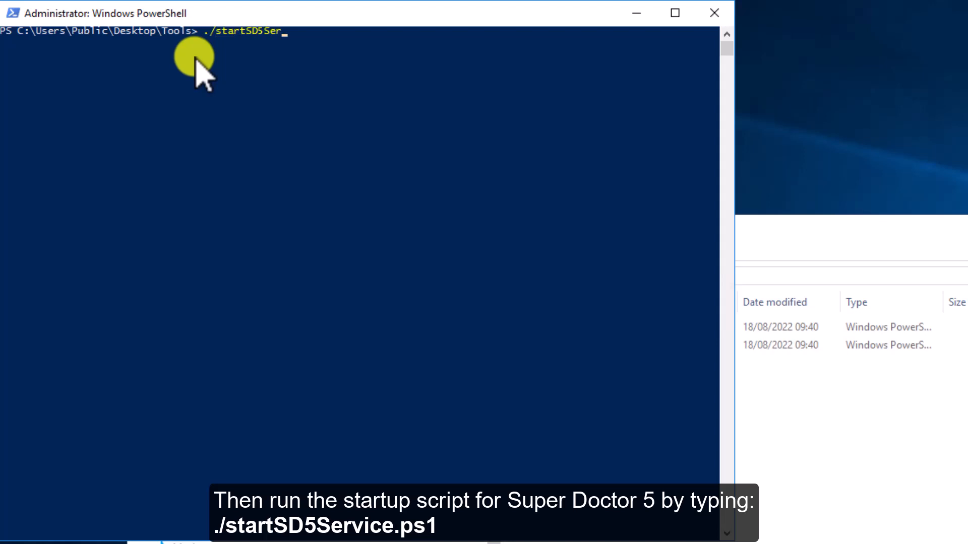
key("Return")
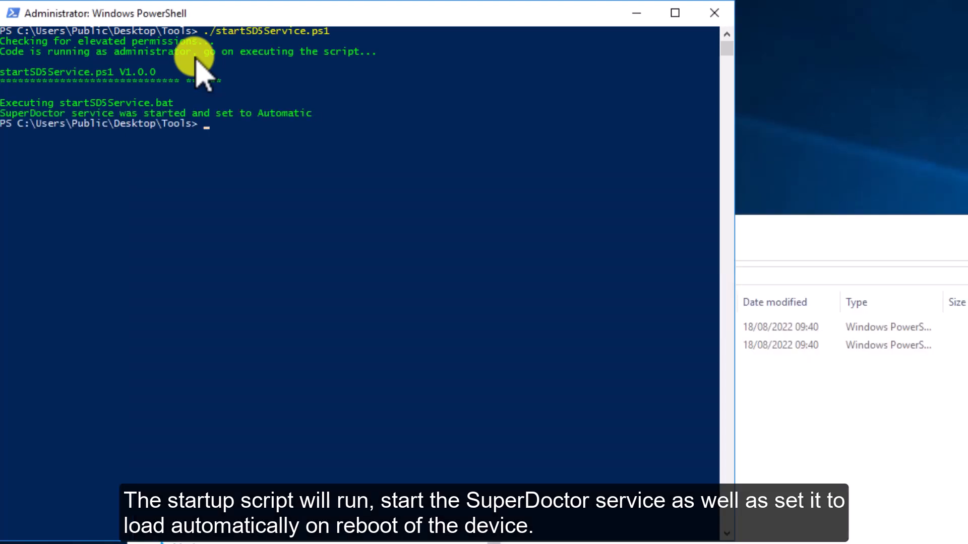
mouse_move(334, 133)
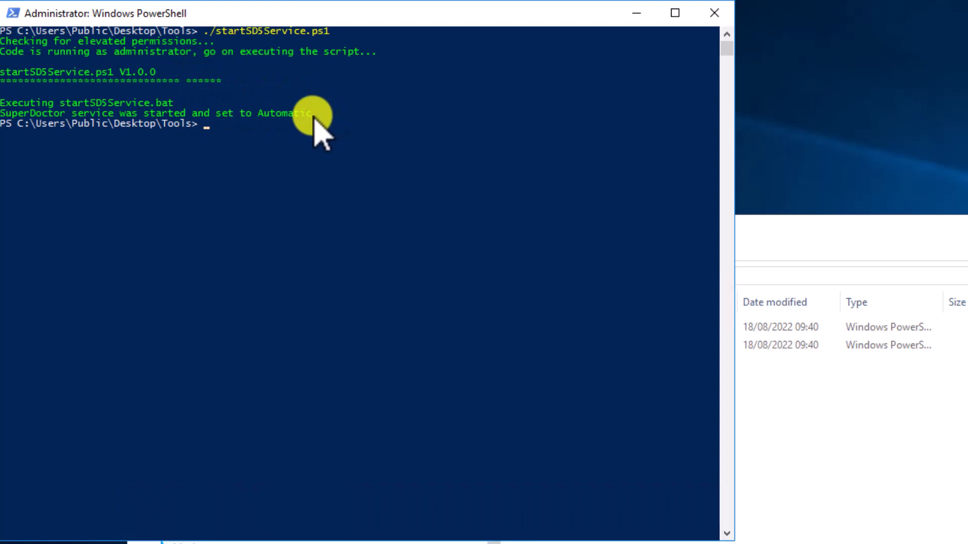
left_click(712, 12)
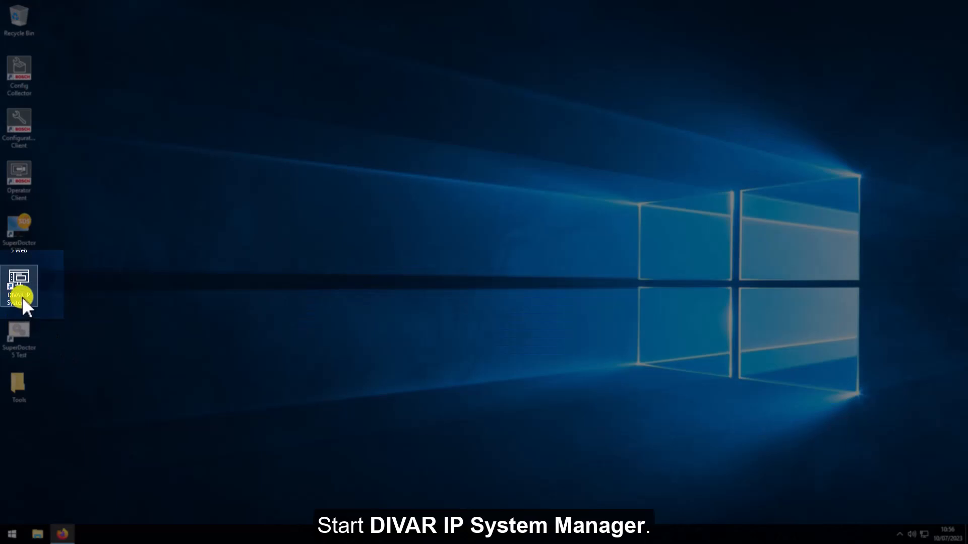
Launch DIVAR IP System Manager to show device DIP5000-MKK's installed packages, including SD5 5.14.0
double_click(19, 287)
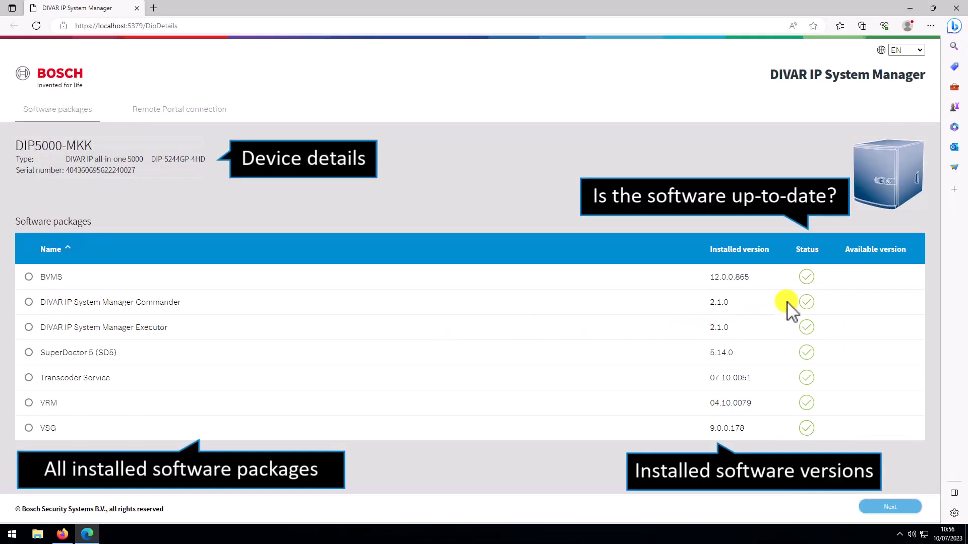
mouse_move(819, 404)
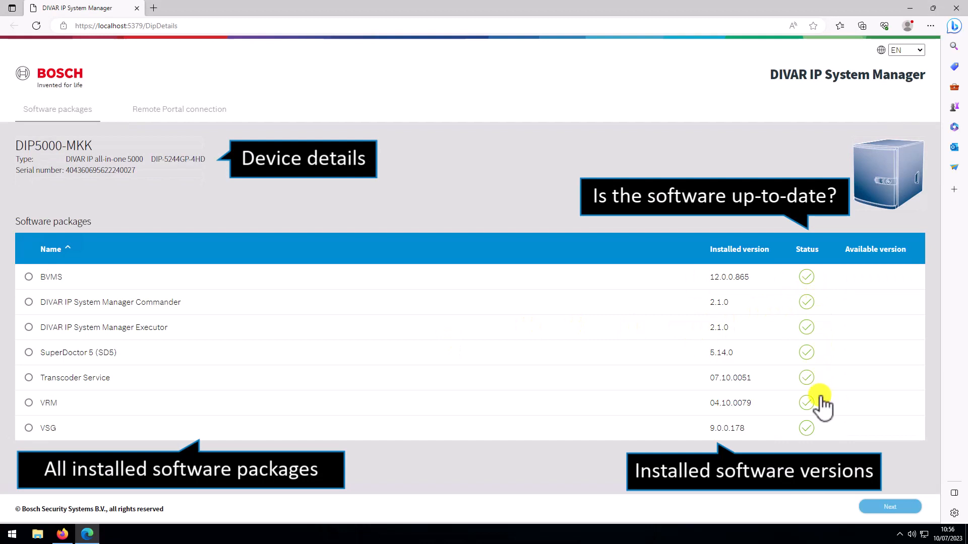